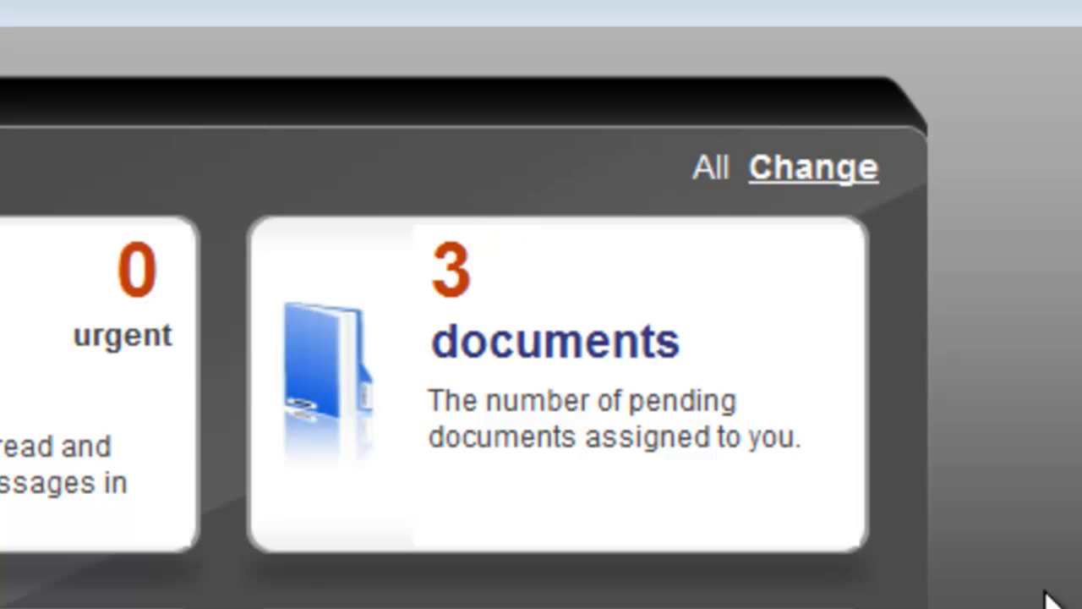
mouse_move(747, 524)
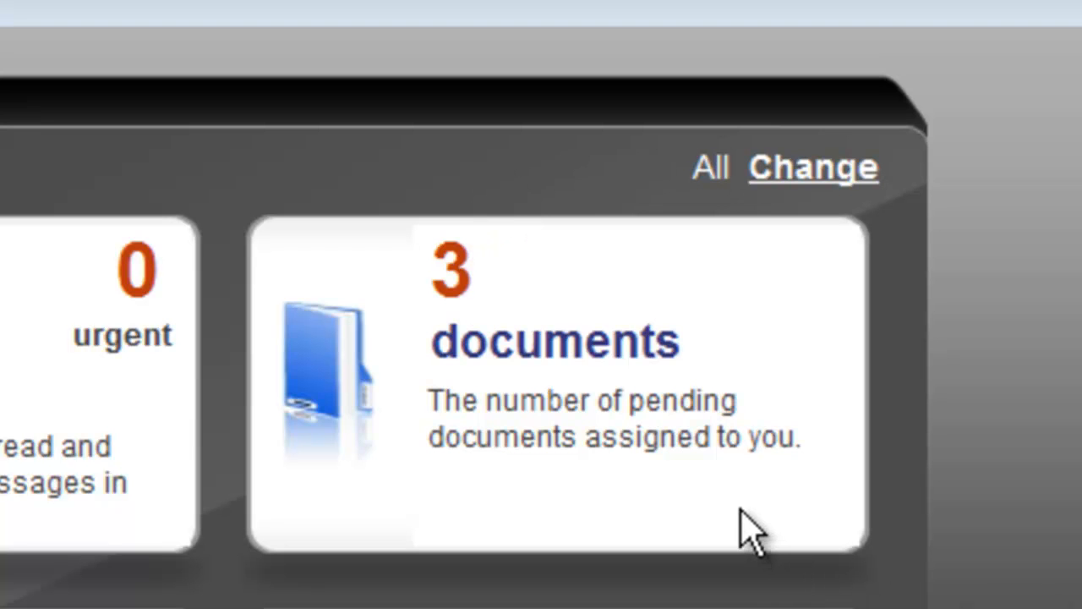
mouse_move(470, 304)
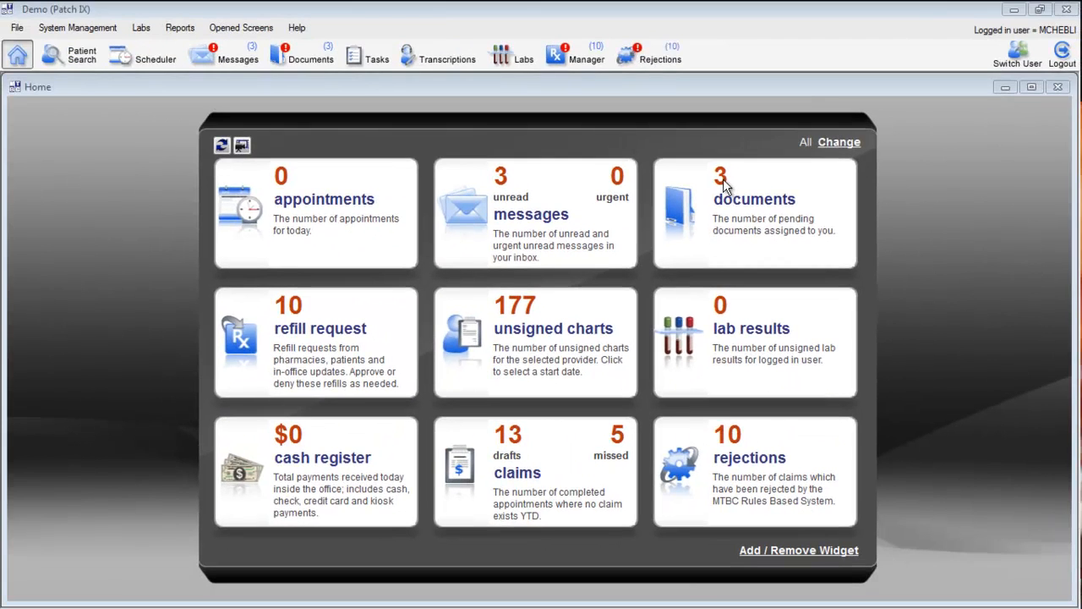
Show the pending Quest Diagnostics lab report in Patient Documents and zoom in to read it.
left_click(311, 54)
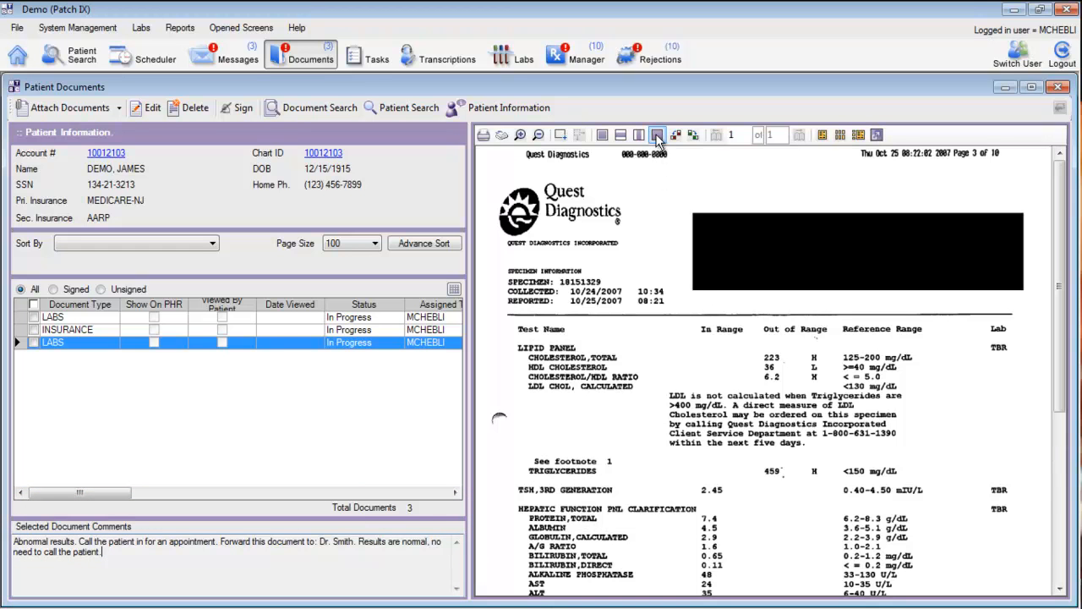
scroll("down", 3)
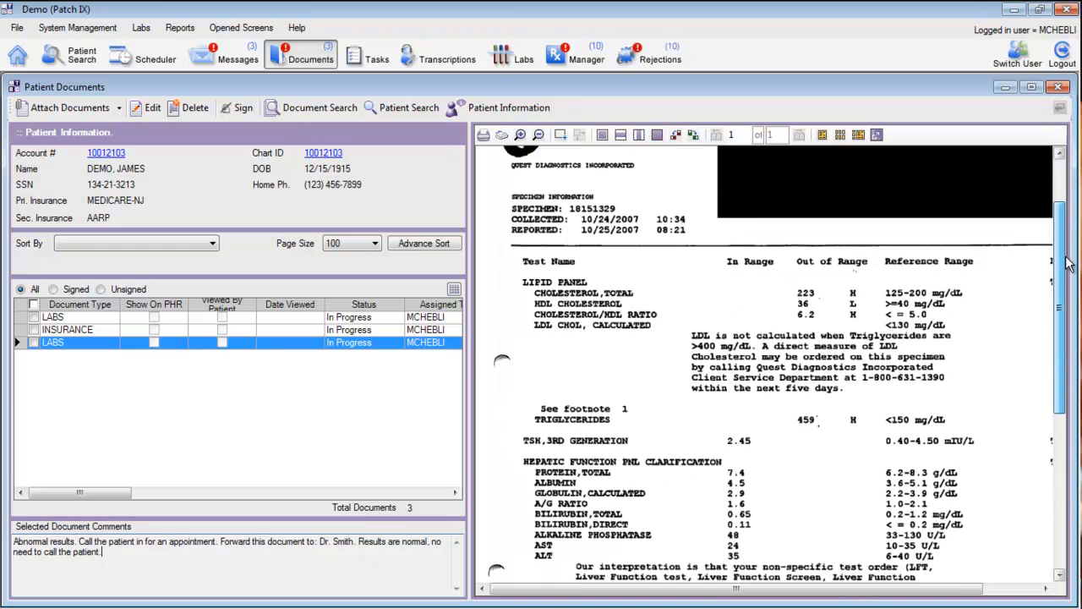
scroll("down", 3)
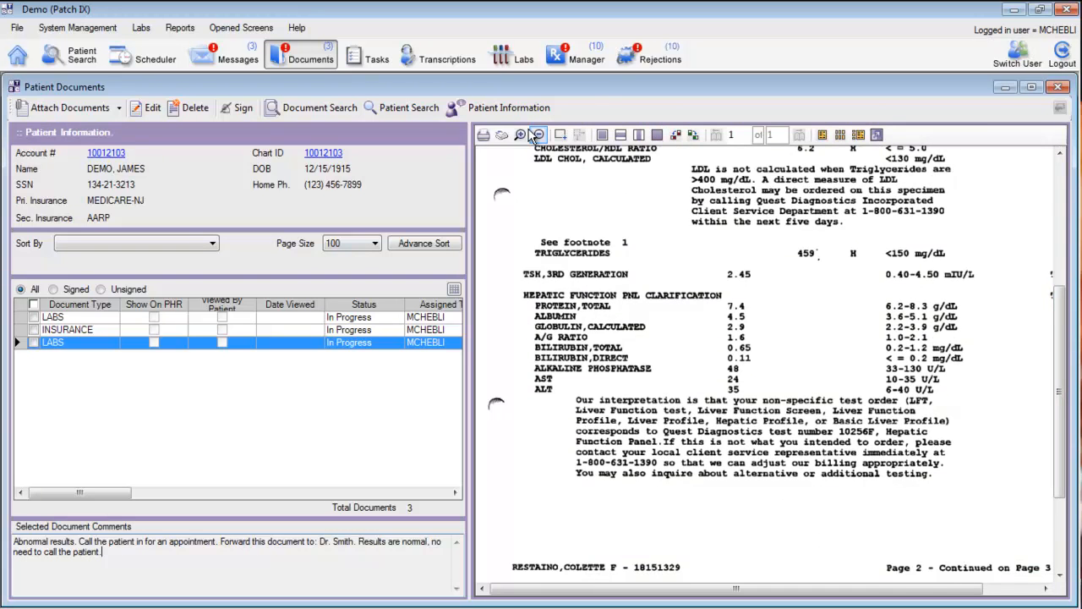
left_click(520, 135)
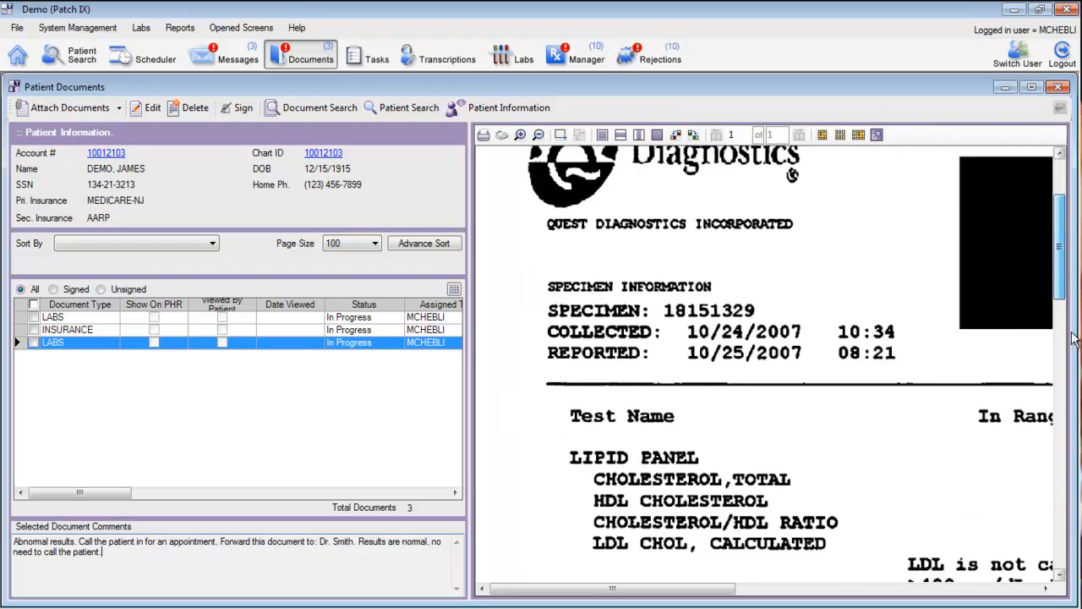
scroll("down", 3)
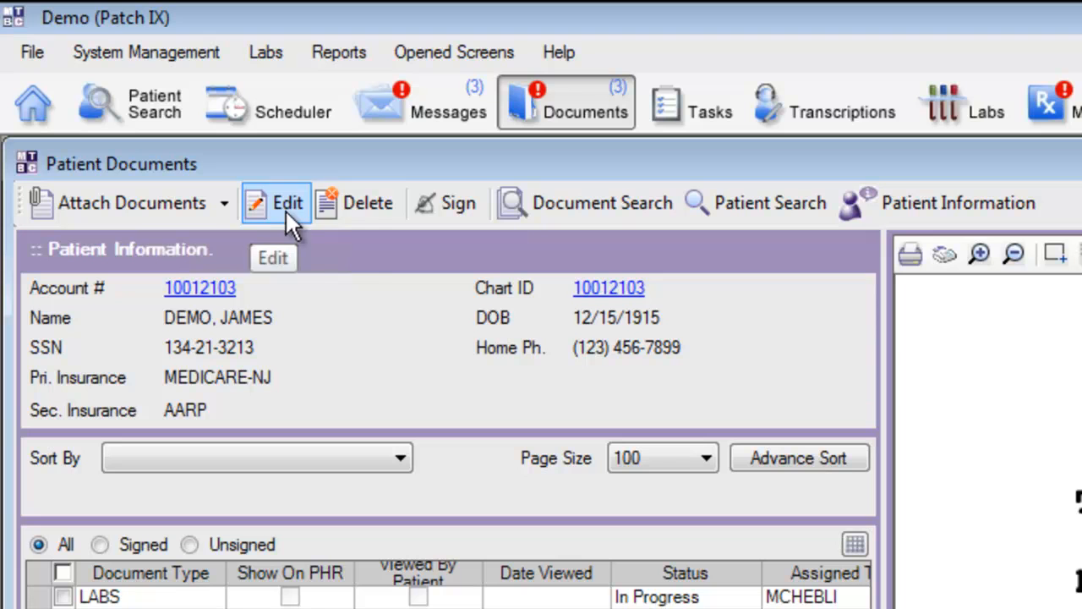
mouse_move(447, 203)
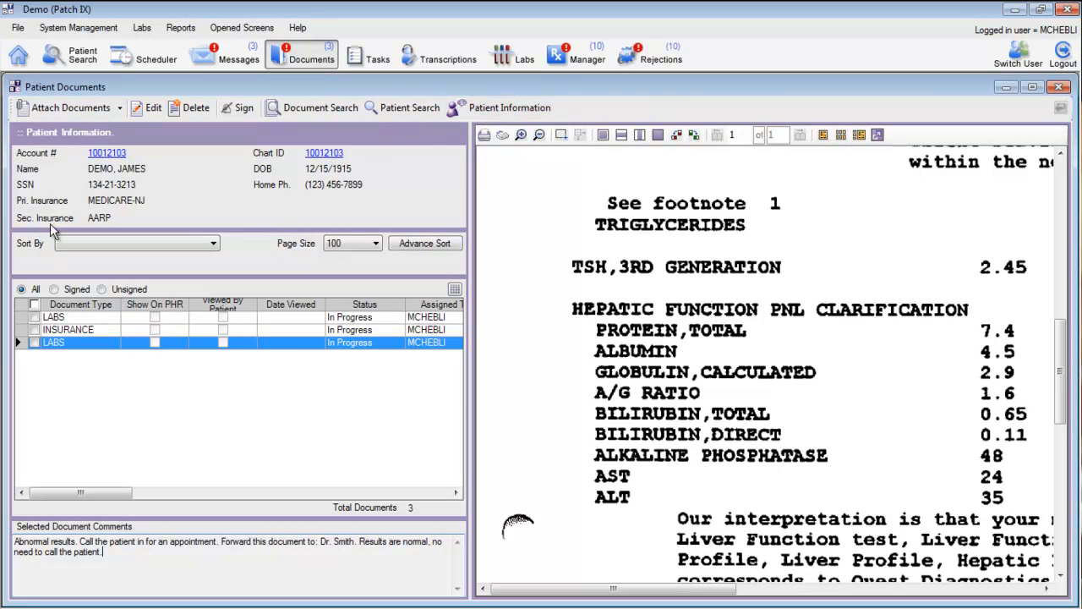
mouse_move(93, 209)
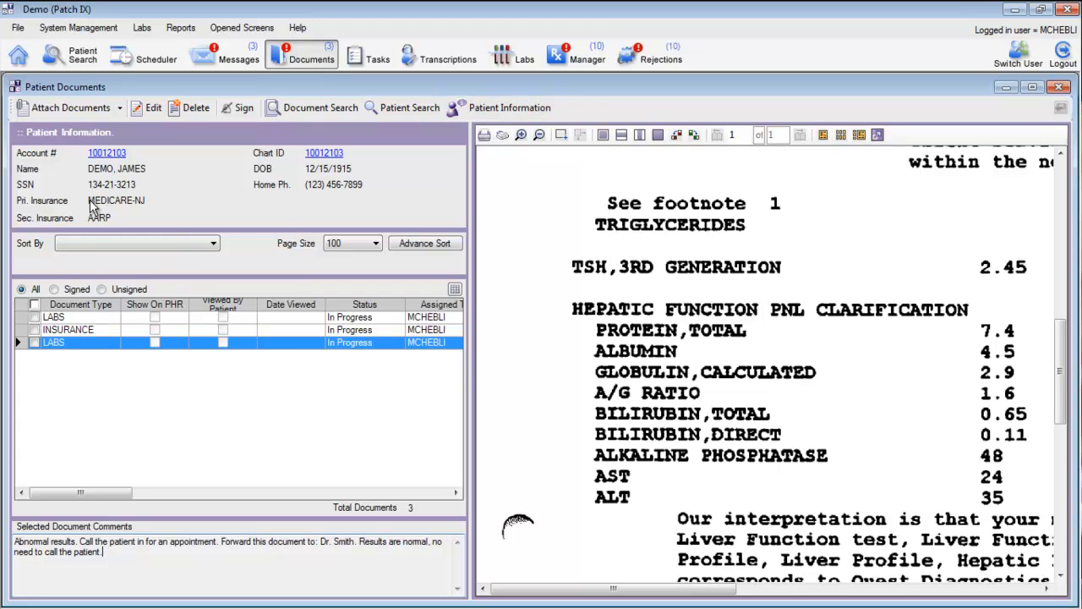
mouse_move(88, 325)
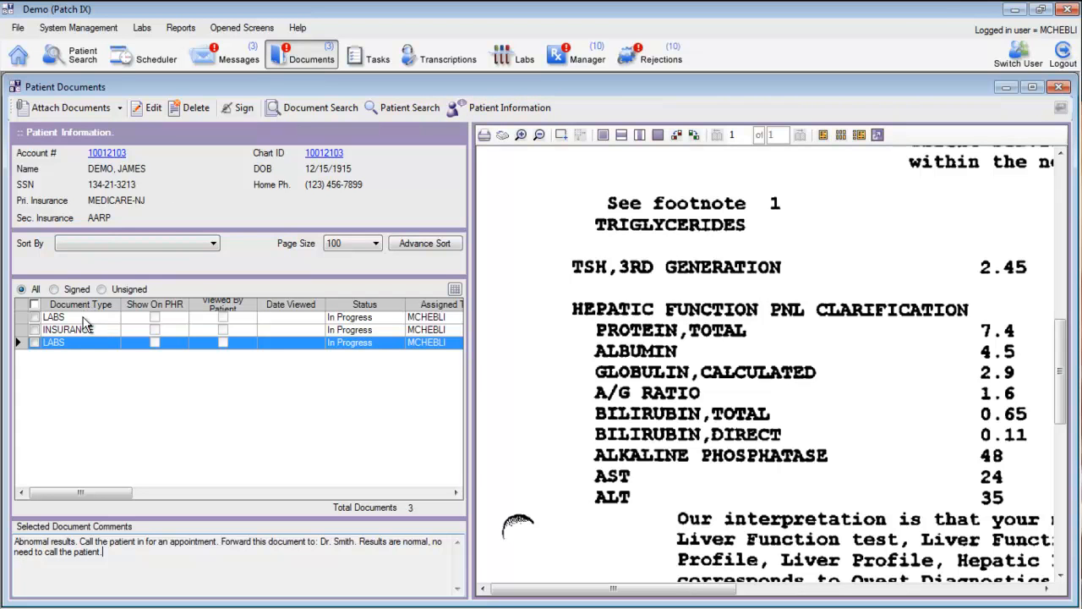
Switch the viewer to the other LABS document, the Quest Diagnostics CBC report.
left_click(54, 316)
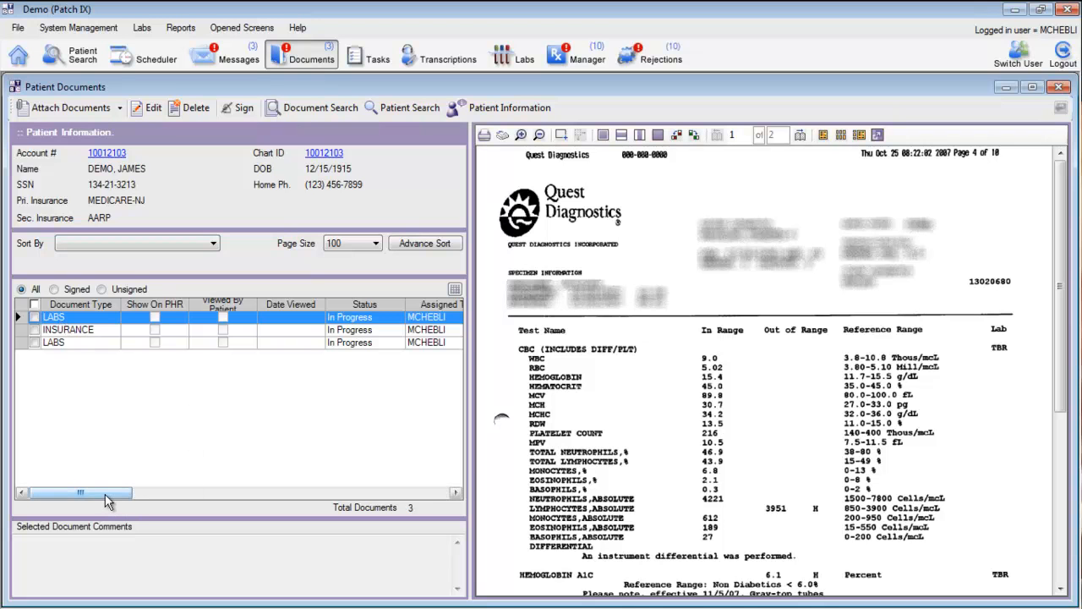
left_click_drag(81, 494, 212, 493)
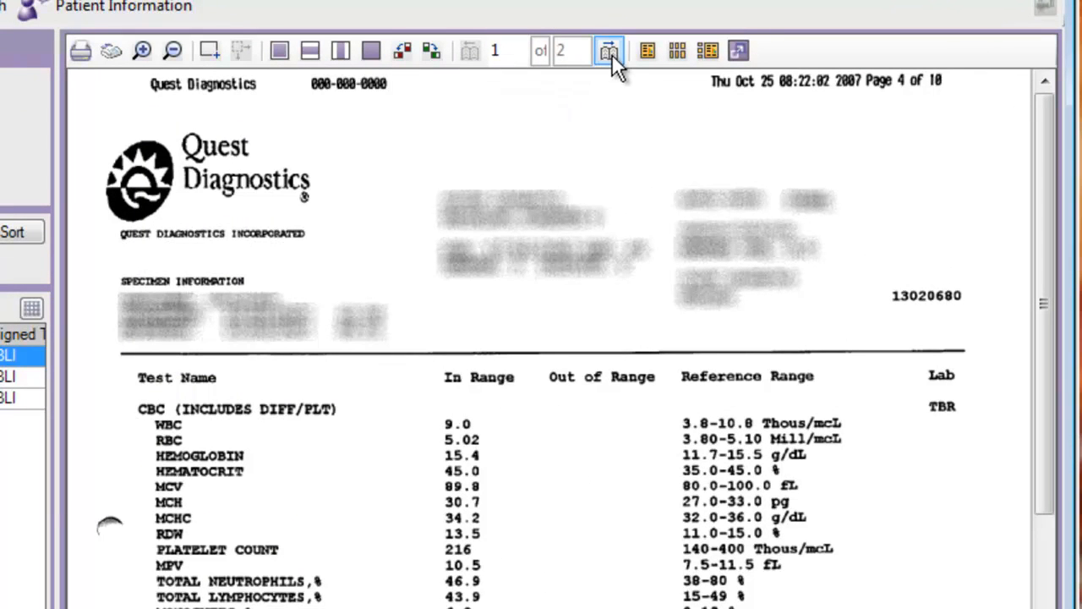
left_click(609, 50)
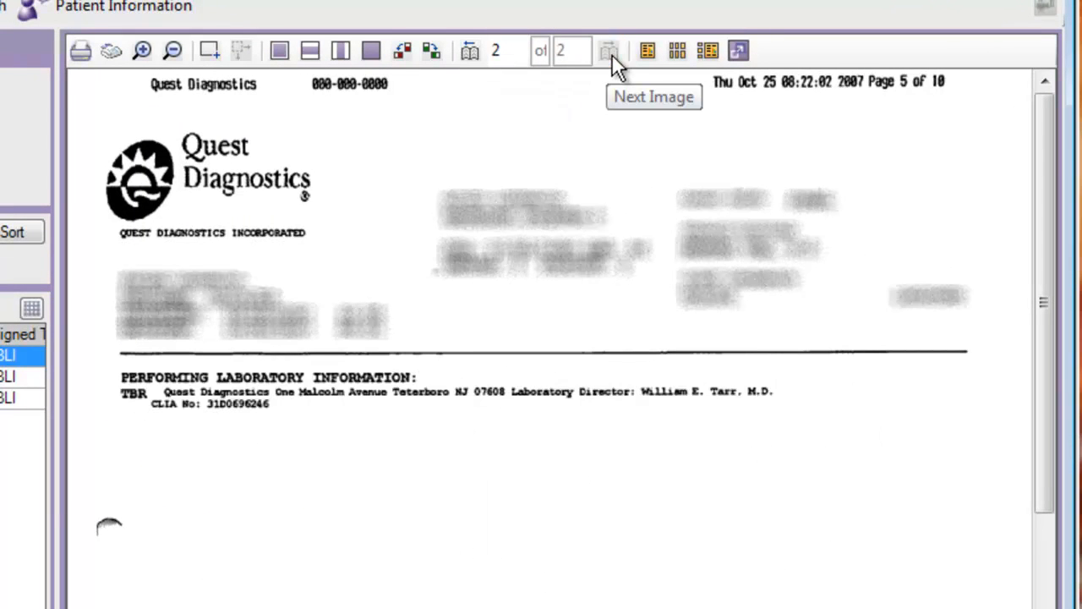
mouse_move(470, 50)
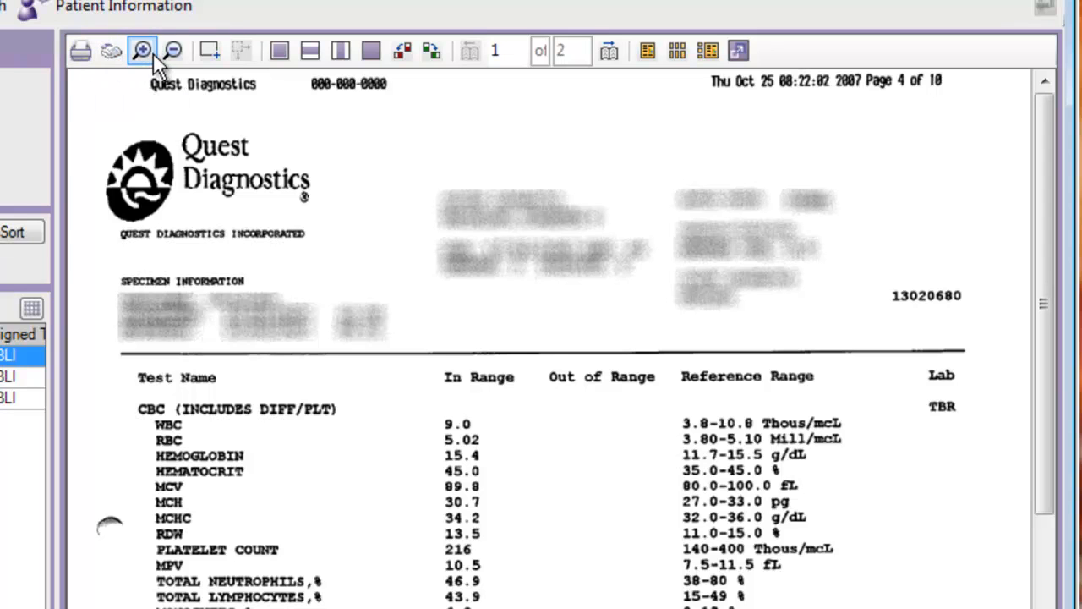
mouse_move(267, 65)
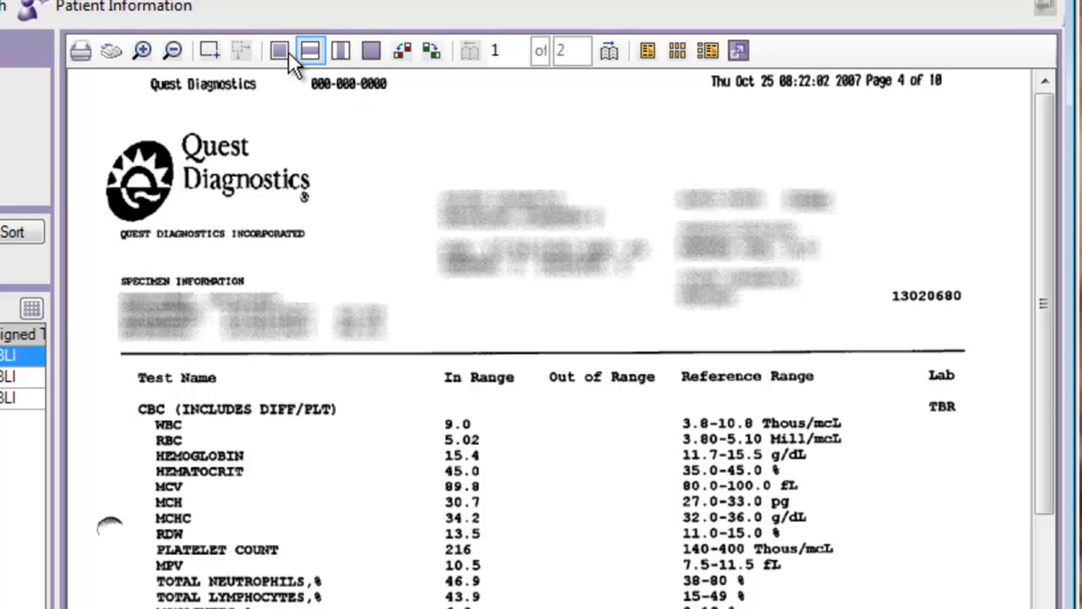
mouse_move(433, 51)
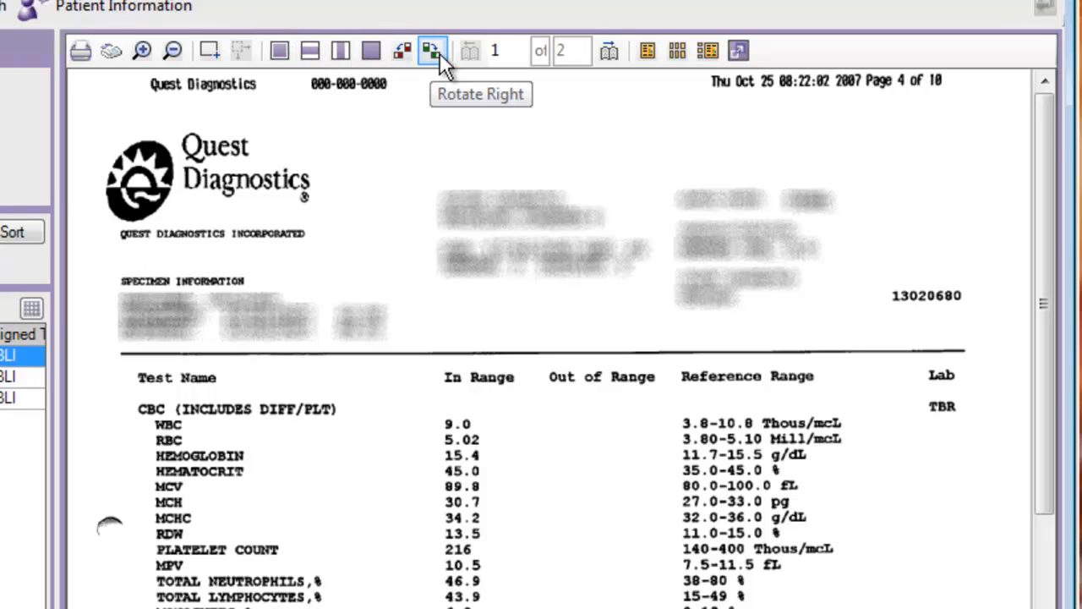
mouse_move(676, 51)
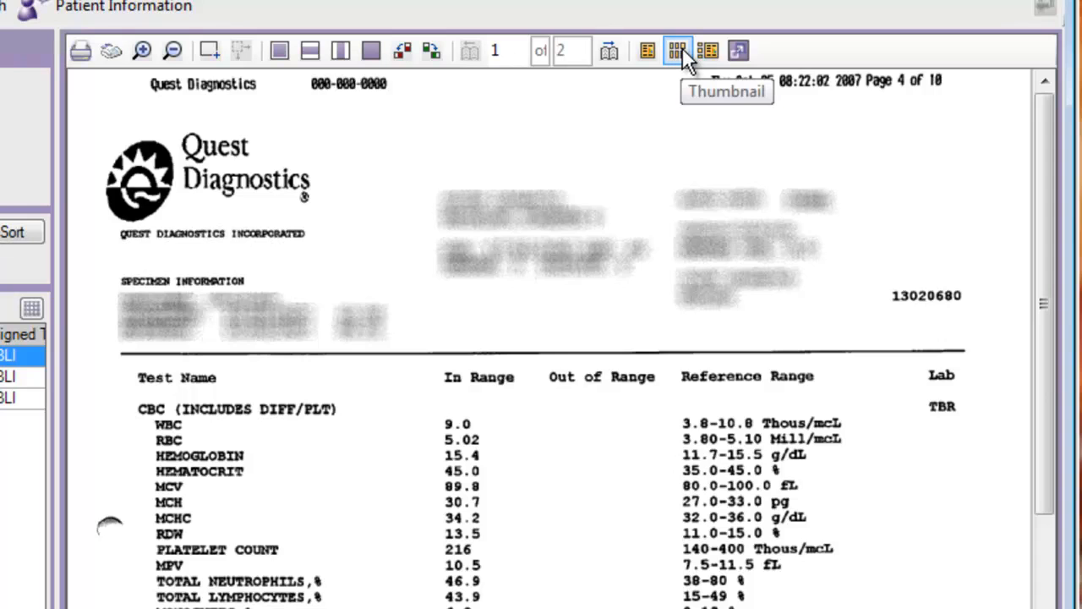
left_click(676, 51)
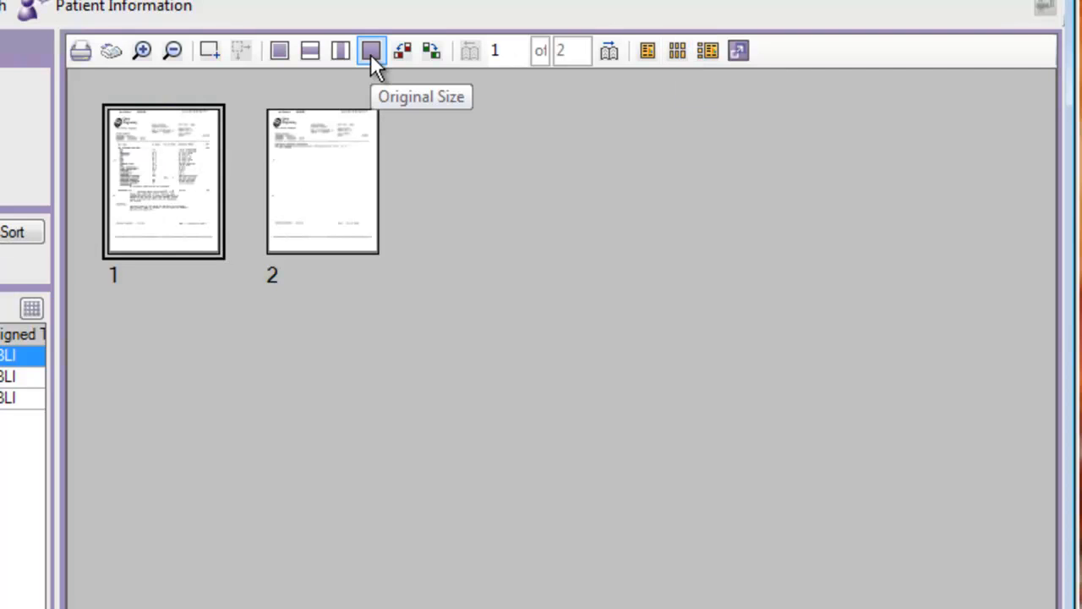
left_click(371, 51)
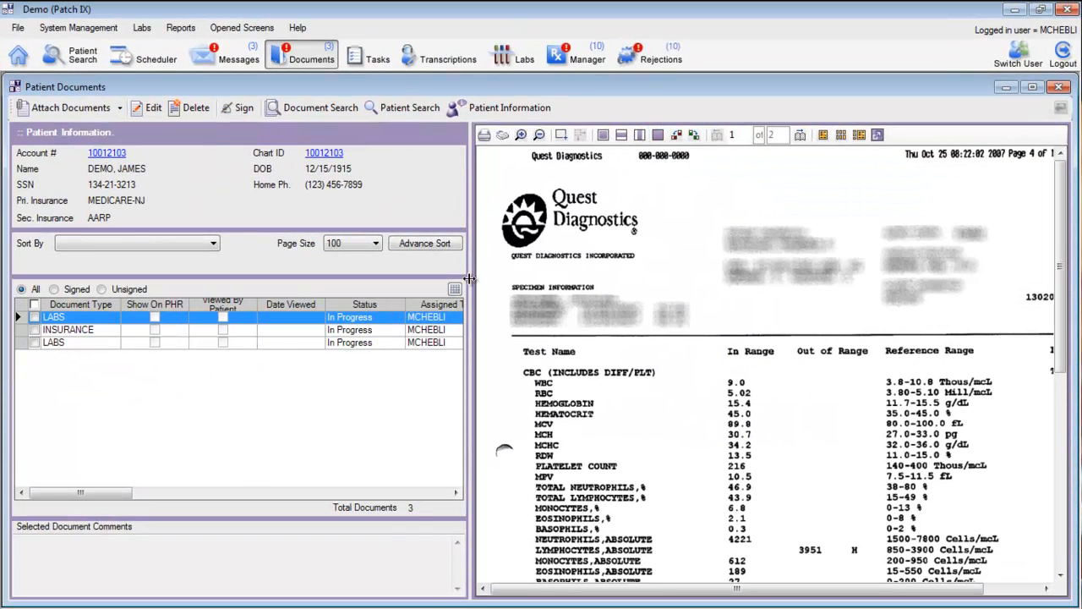
left_click_drag(470, 279, 342, 279)
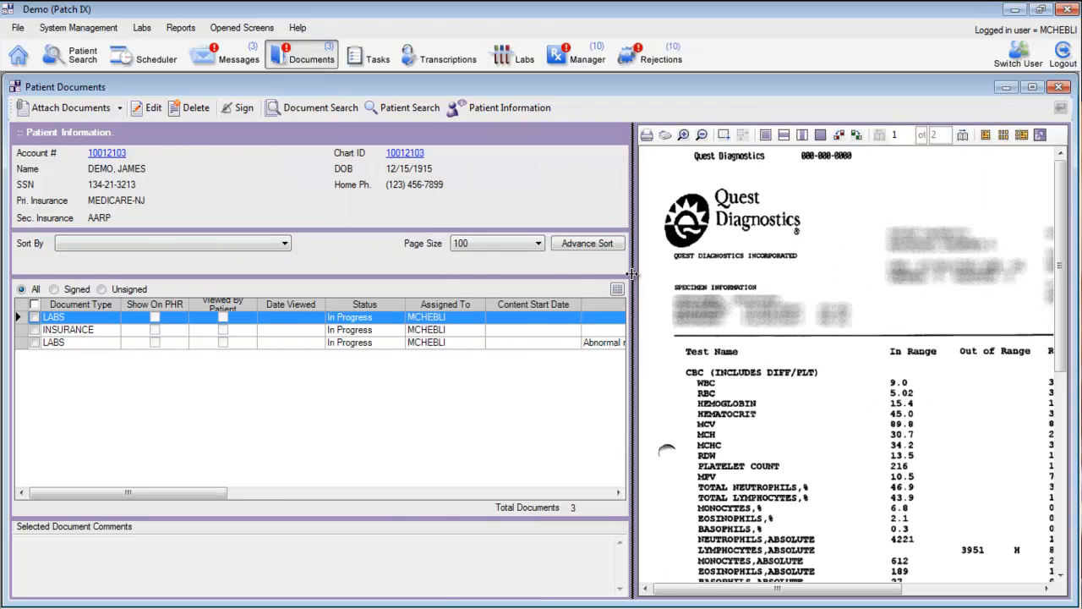
left_click_drag(632, 270, 449, 271)
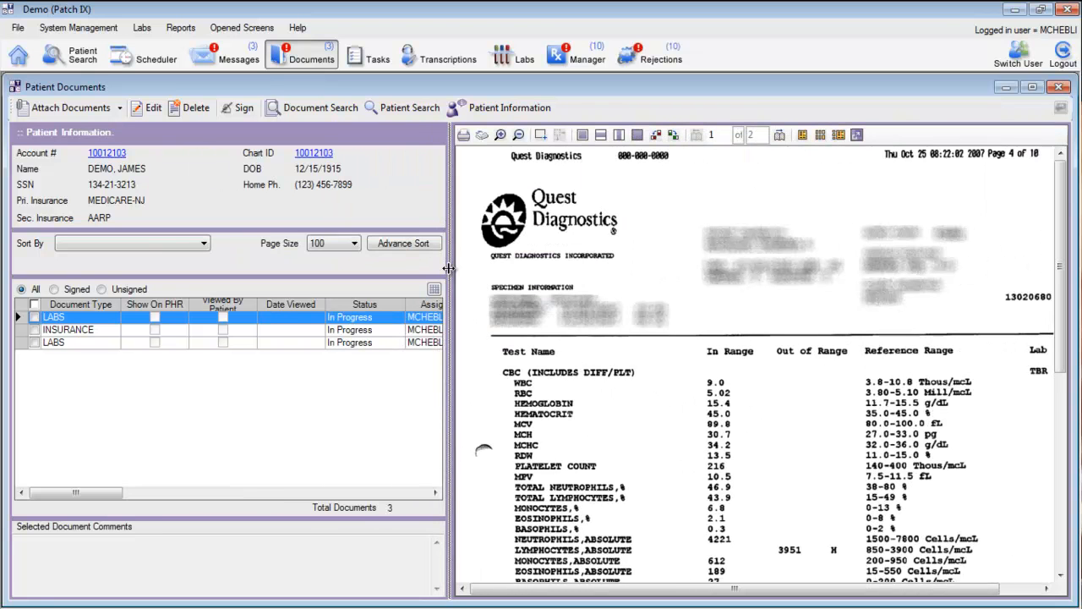
mouse_move(40, 188)
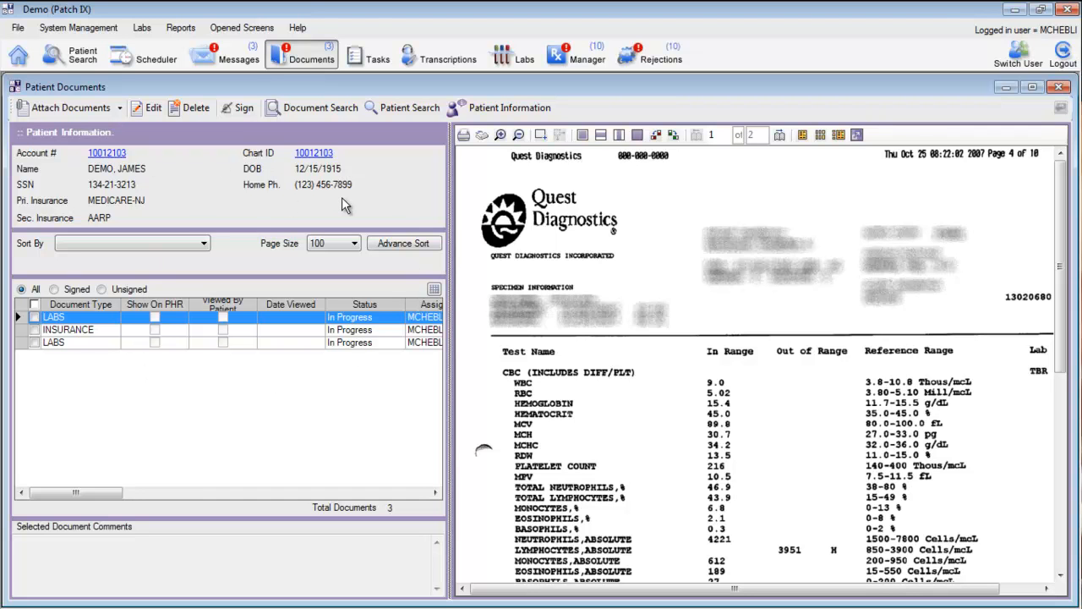
mouse_move(122, 160)
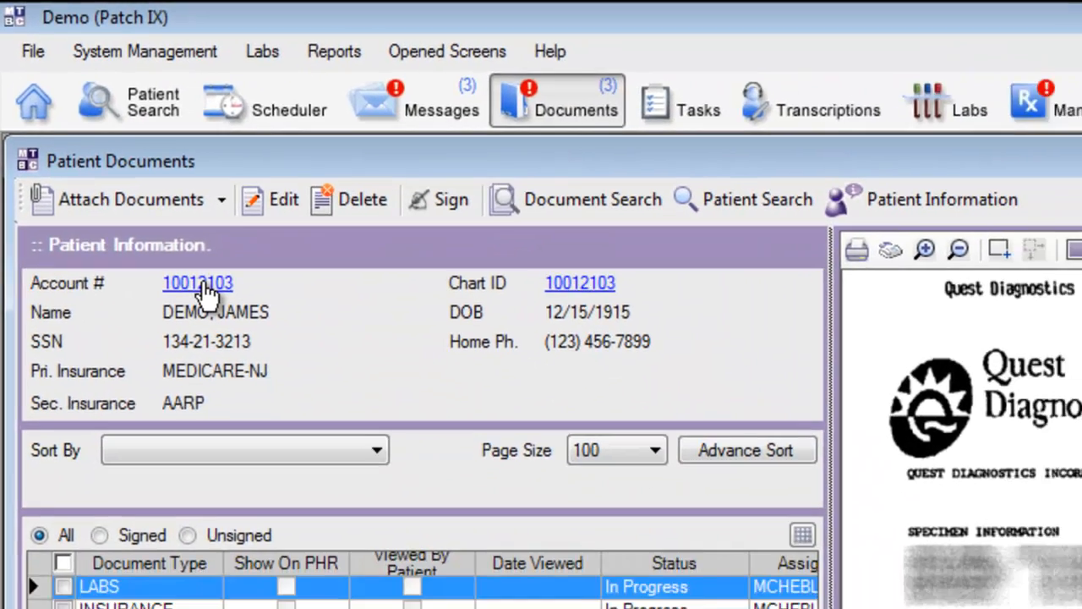
left_click(196, 283)
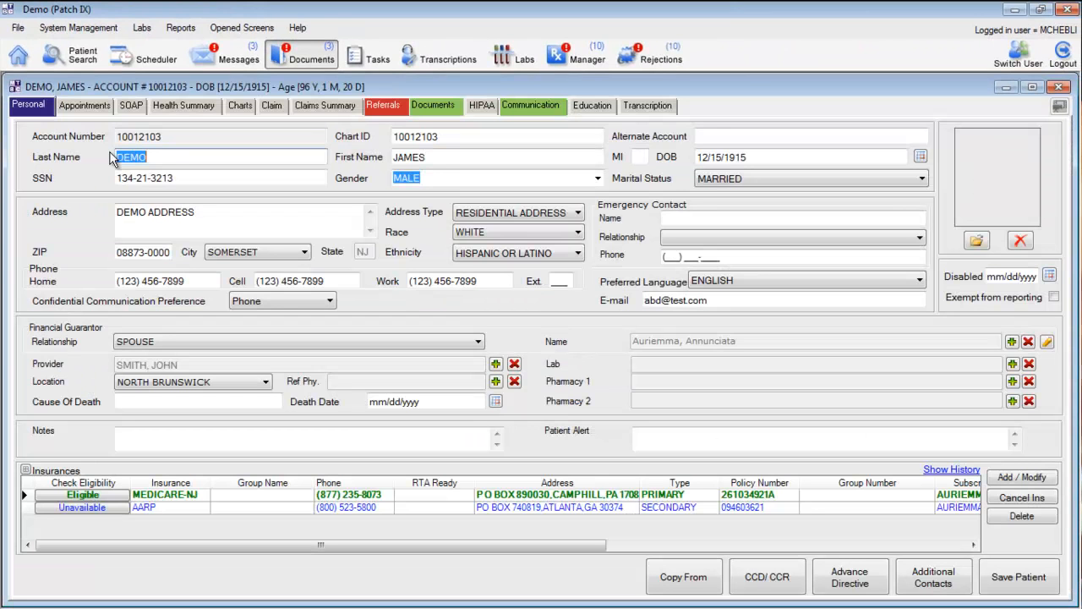
mouse_move(311, 57)
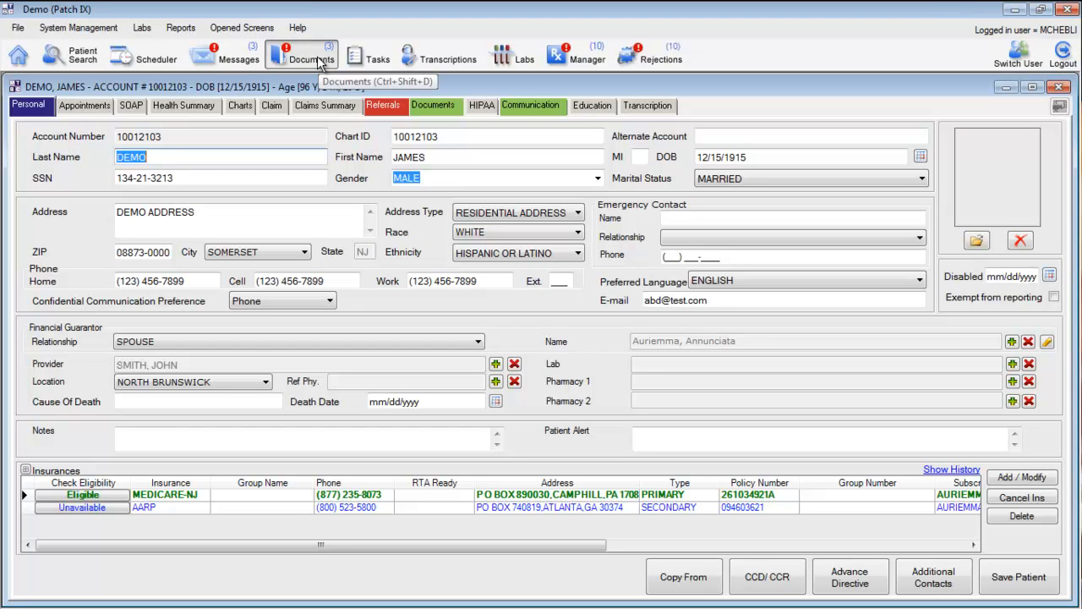
left_click(301, 54)
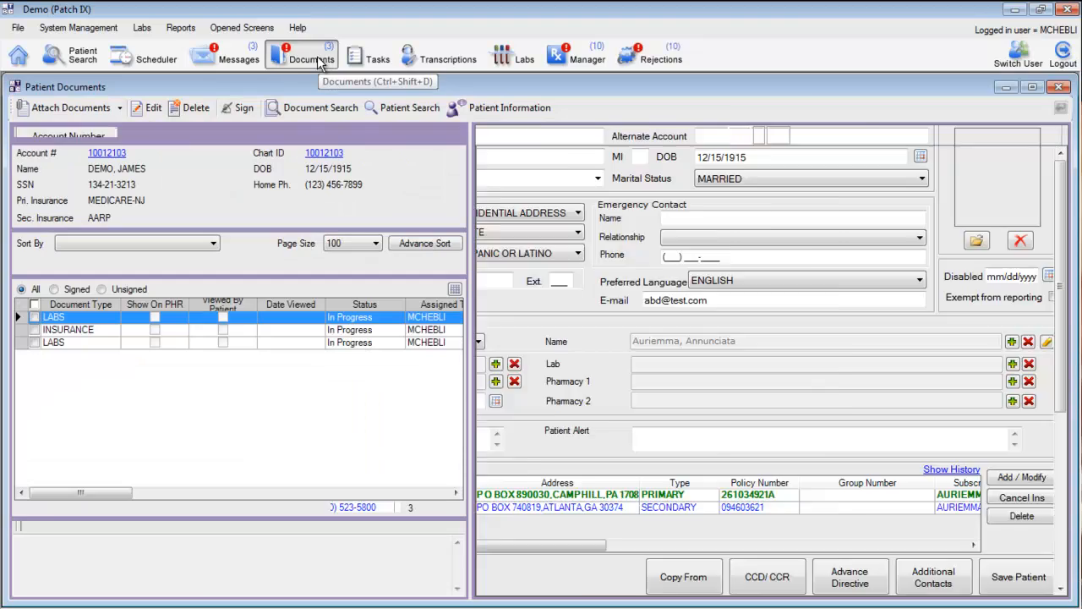
left_click(54, 316)
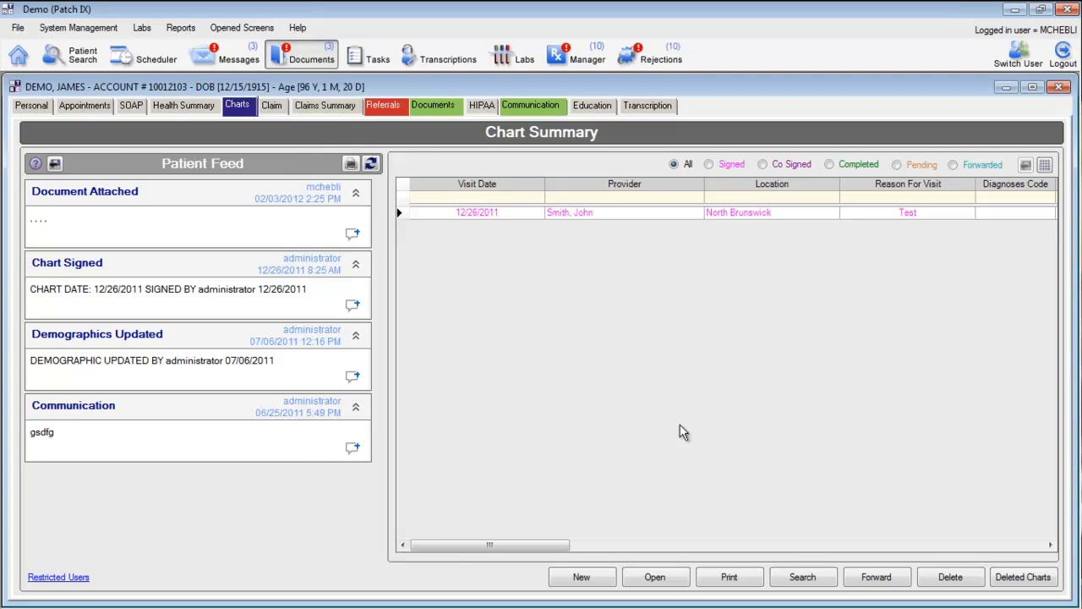
mouse_move(406, 332)
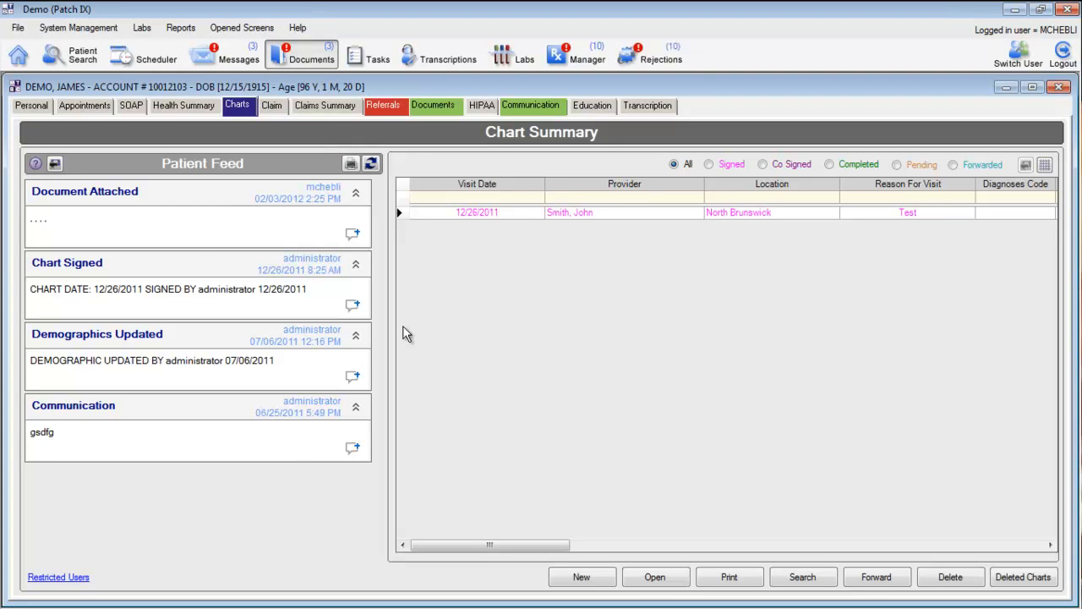
mouse_move(421, 203)
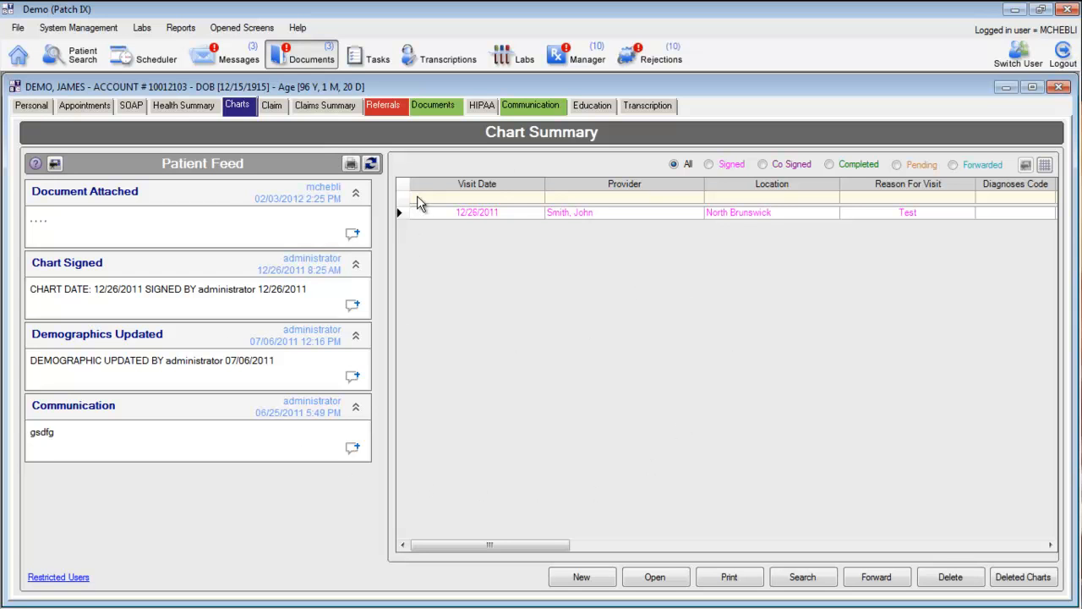
mouse_move(313, 58)
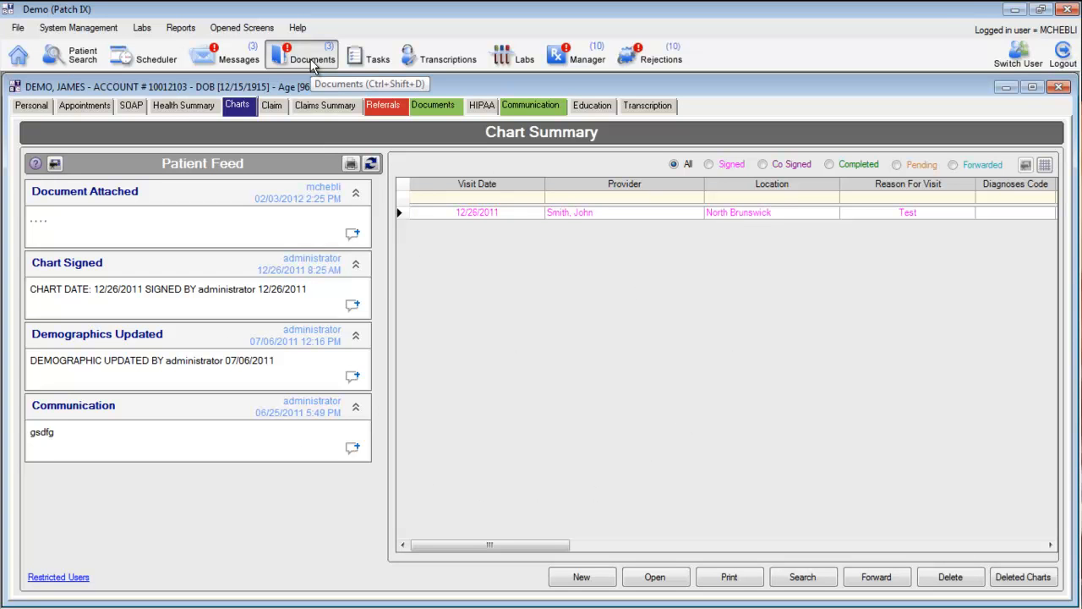
left_click(311, 52)
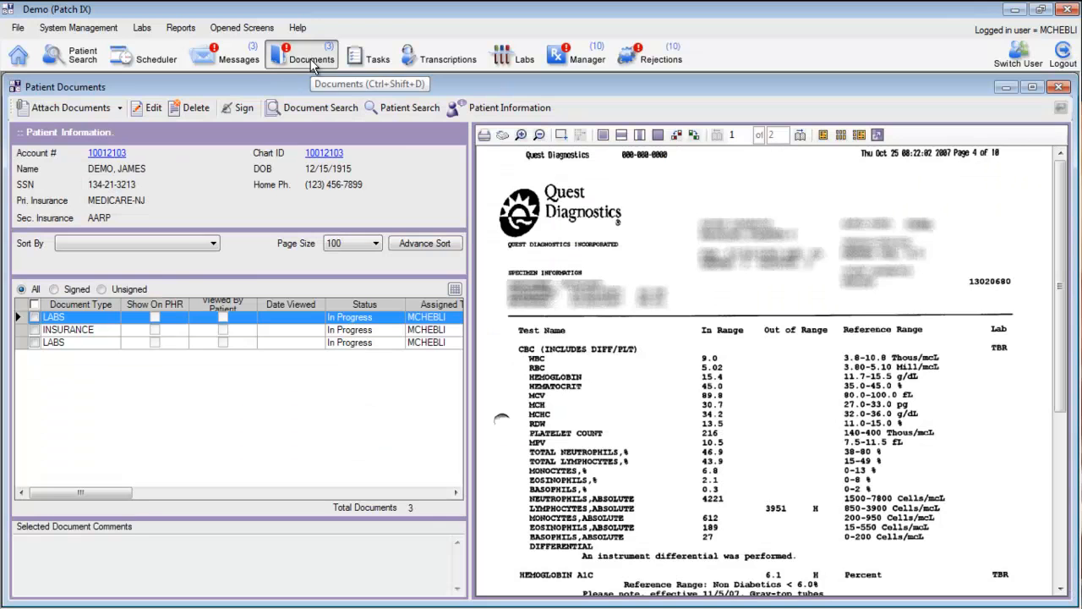